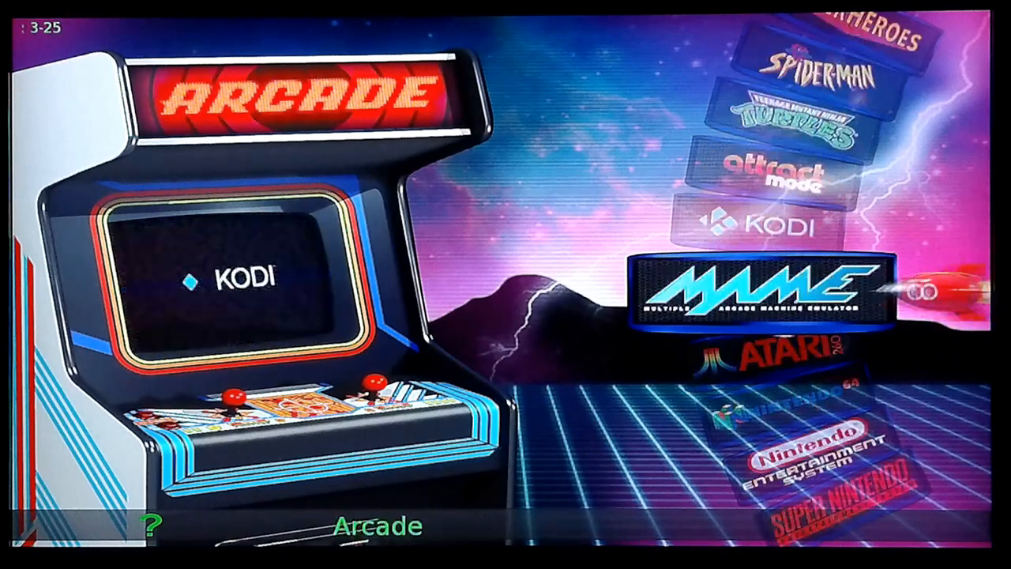
- Browse the NES game list to the Metal Gear / Metal Mech entries
scroll("down", 3)
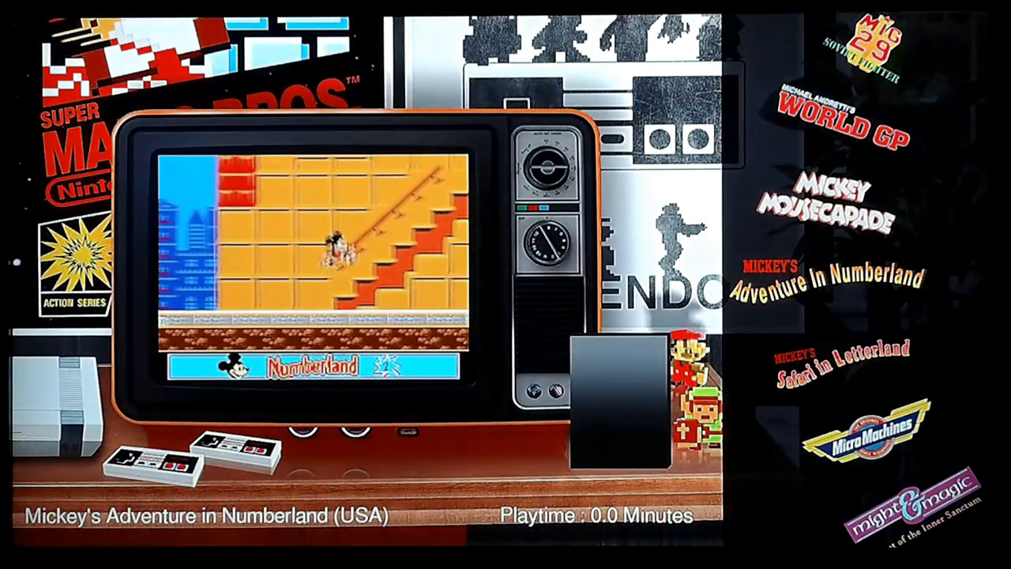
scroll("up", 3)
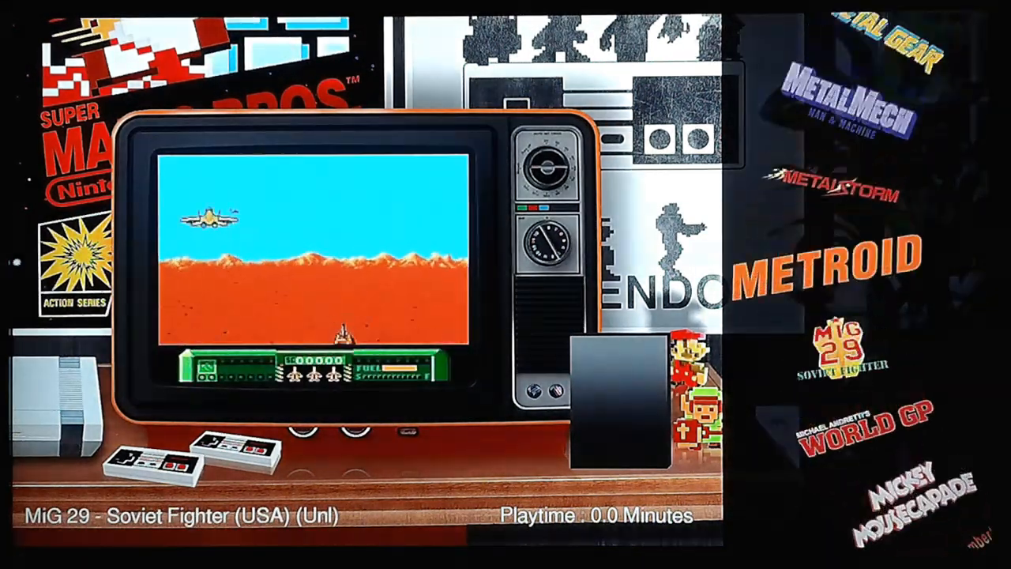
scroll("up", 3)
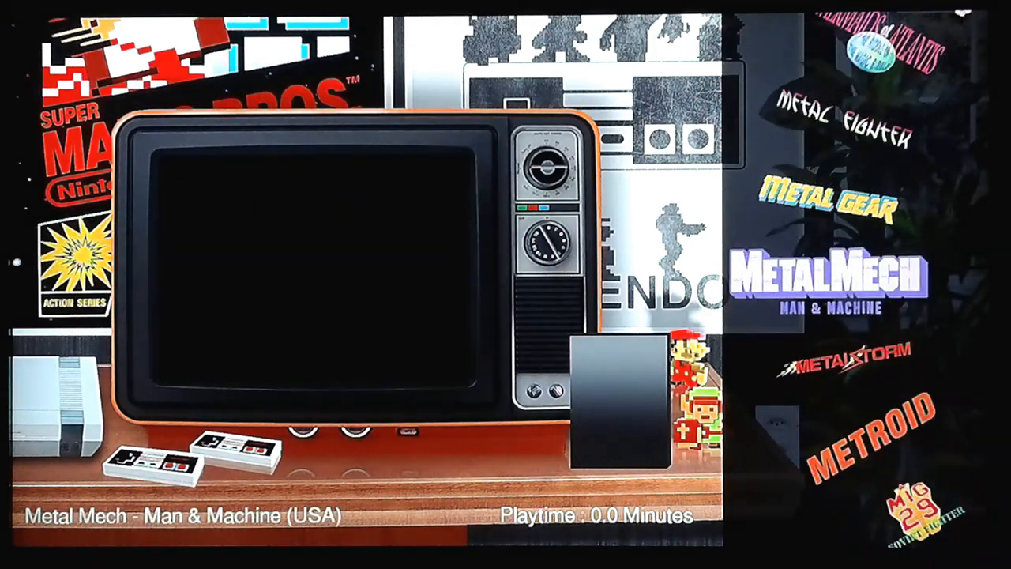
scroll("up", 3)
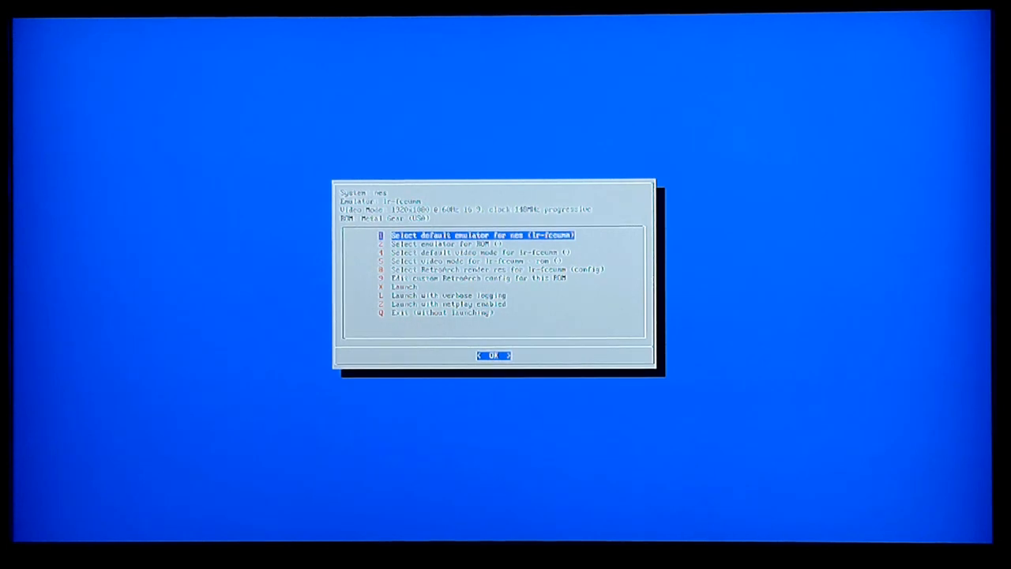
key("Down")
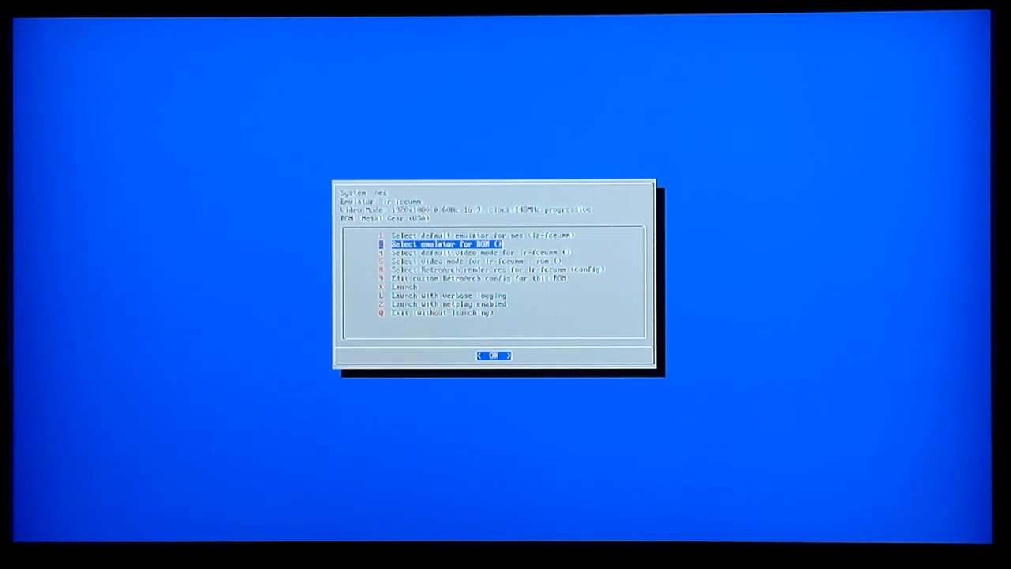
key("Down")
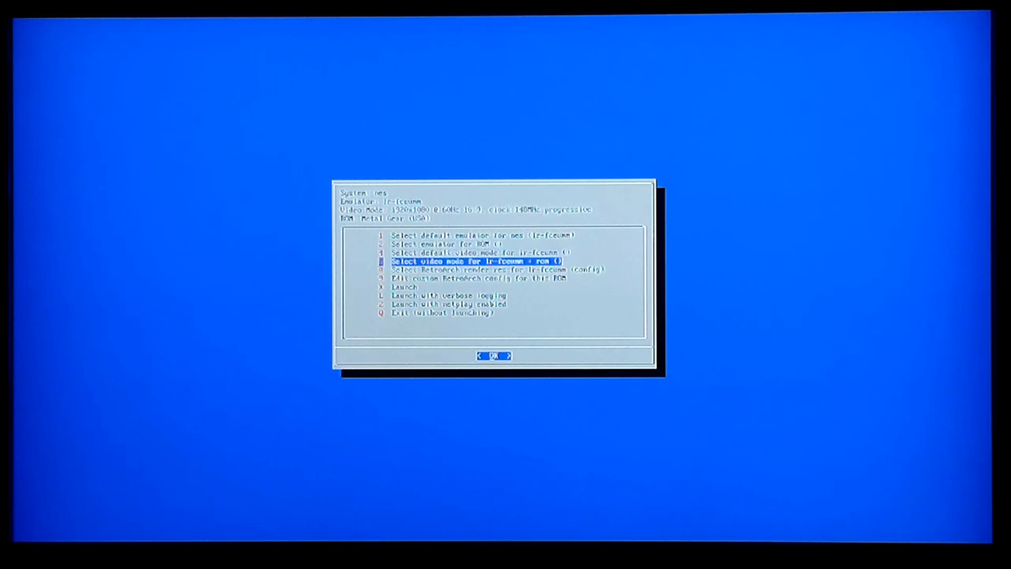
key("up")
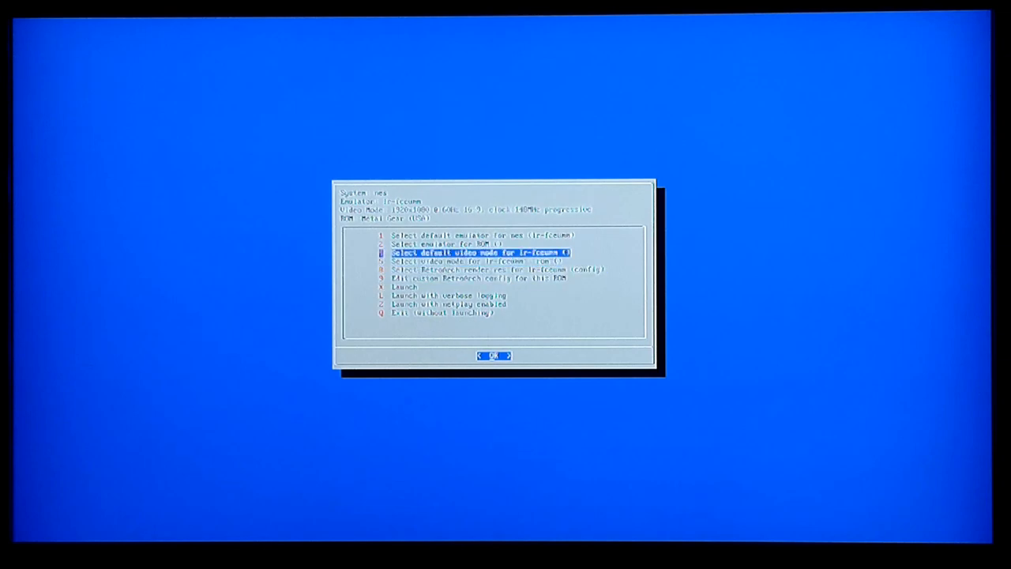
key("Up")
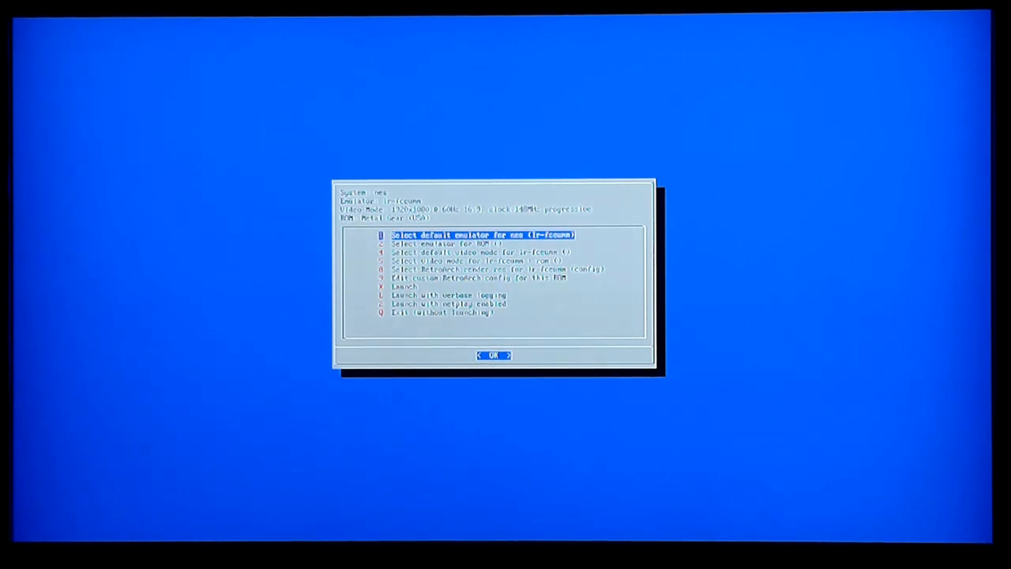
left_click(493, 354)
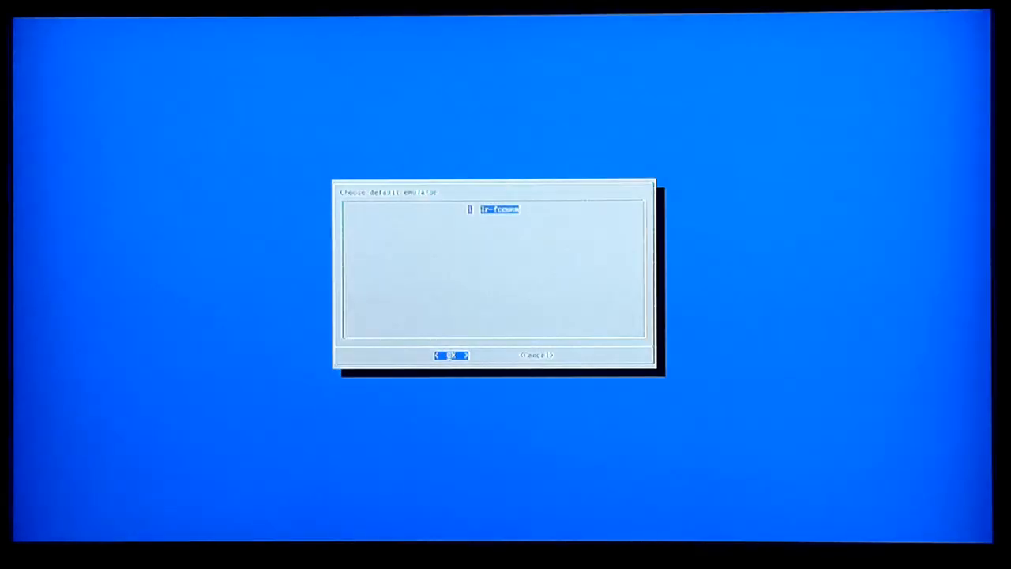
left_click(452, 354)
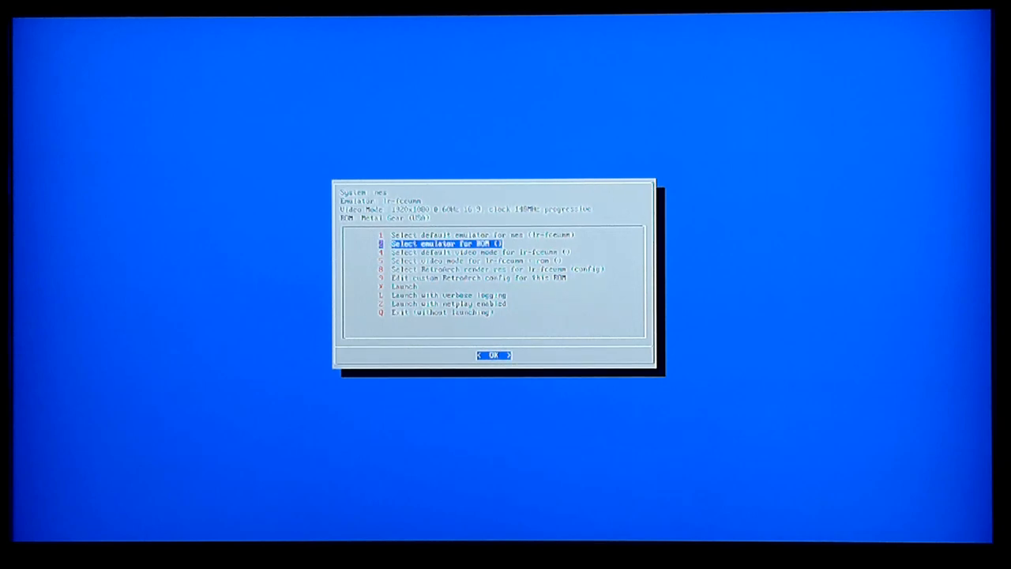
key("Down")
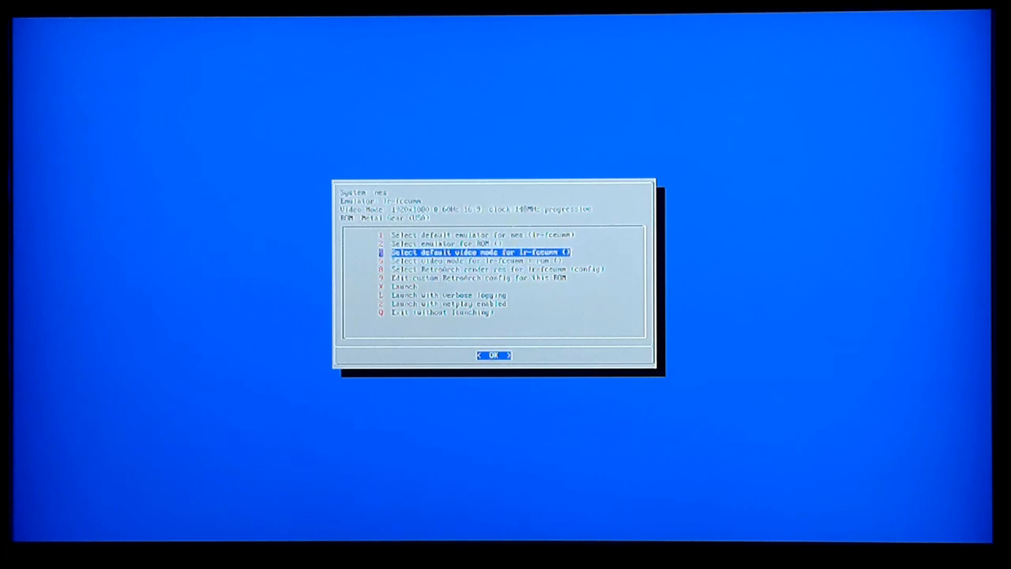
key("Down")
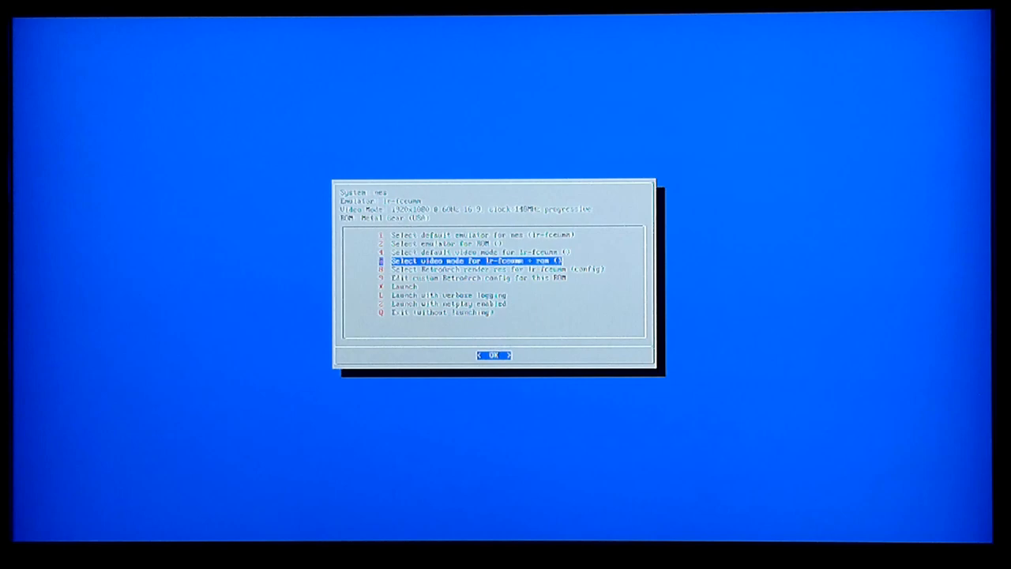
left_click(493, 353)
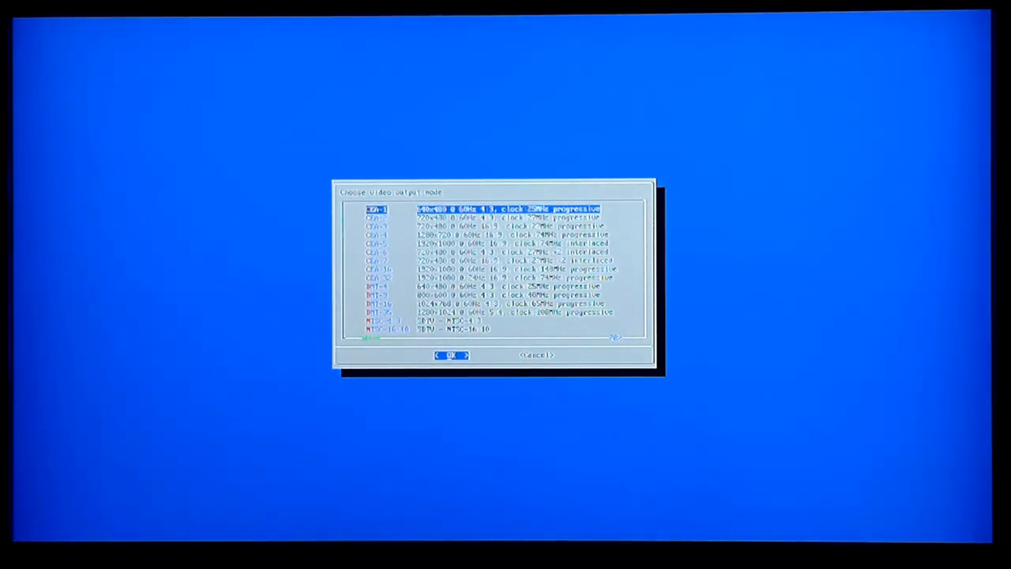
- Select the 720x480 16:9 CEA video mode for lr-fceumm + rom and confirm it
left_click(452, 354)
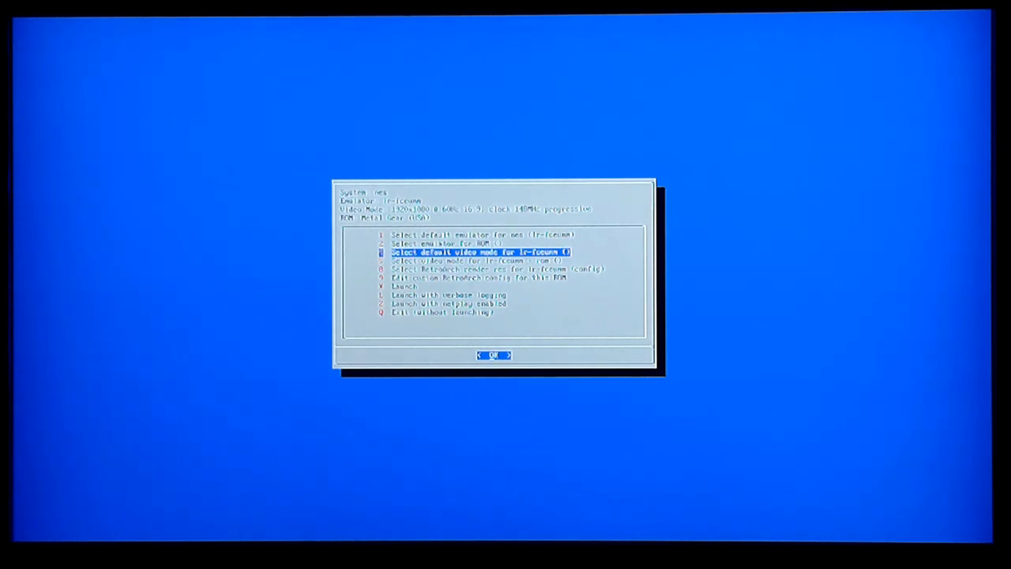
key("Down")
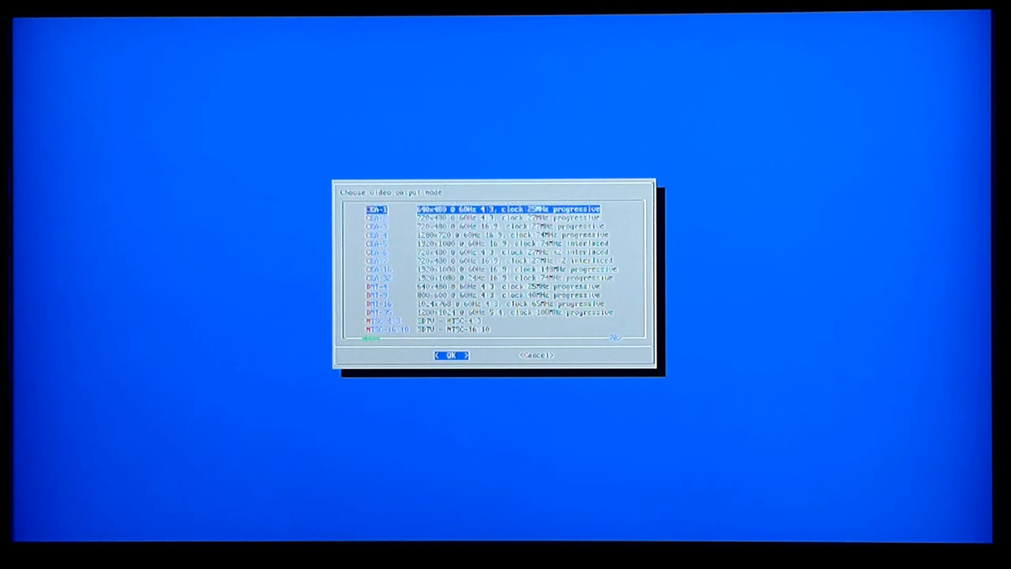
key("Down")
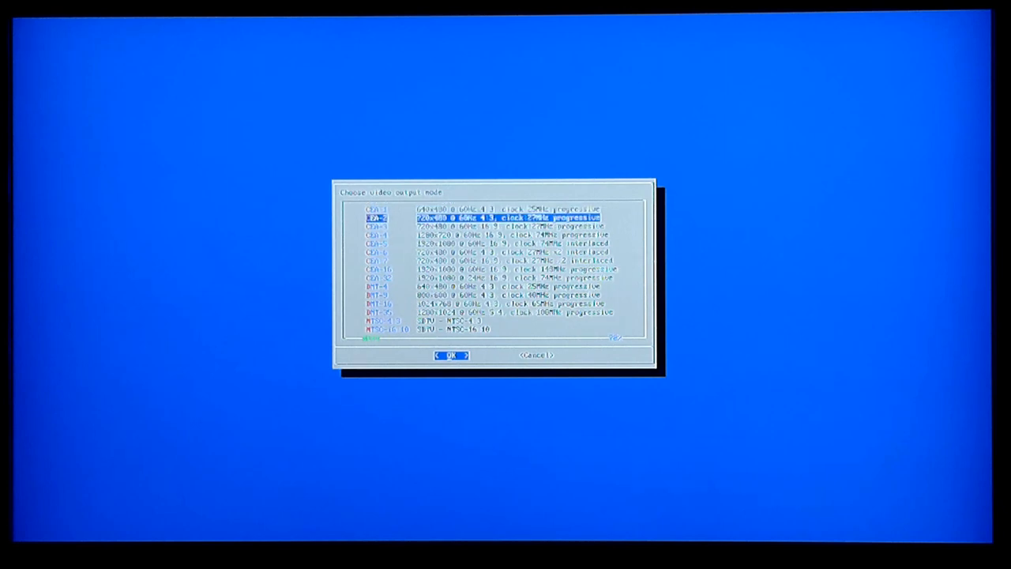
key("Down")
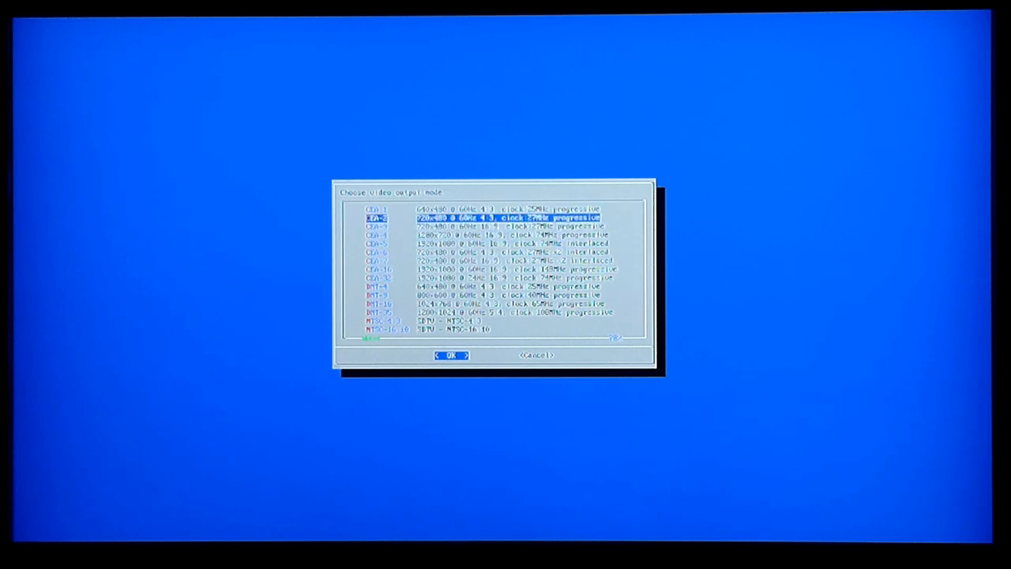
key("Down")
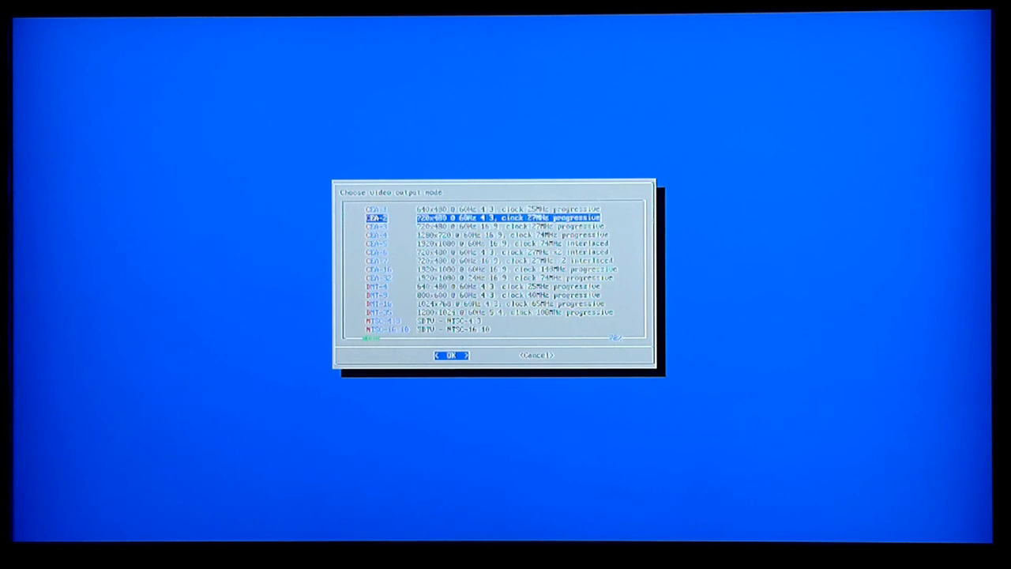
key("Down")
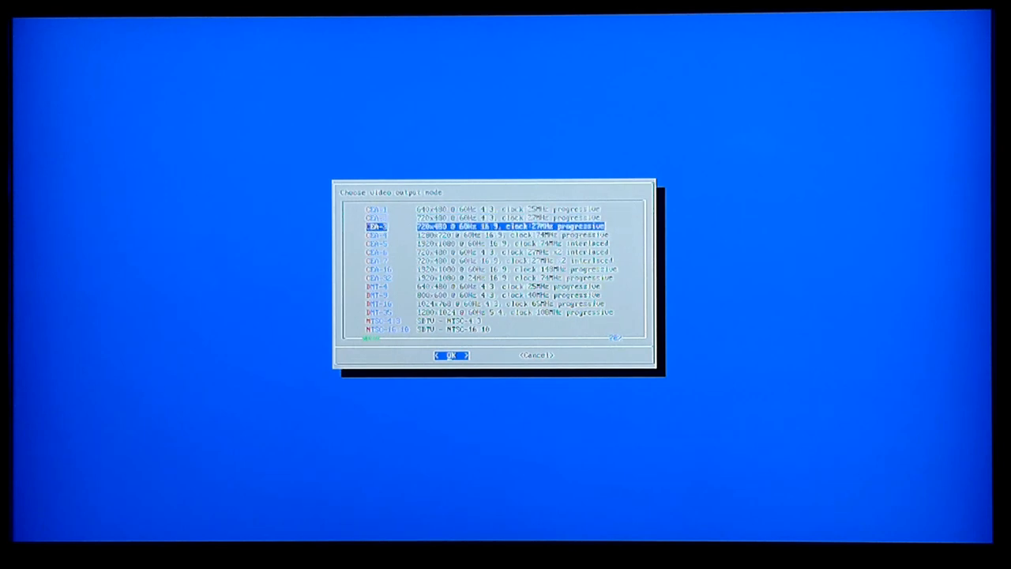
key("Down")
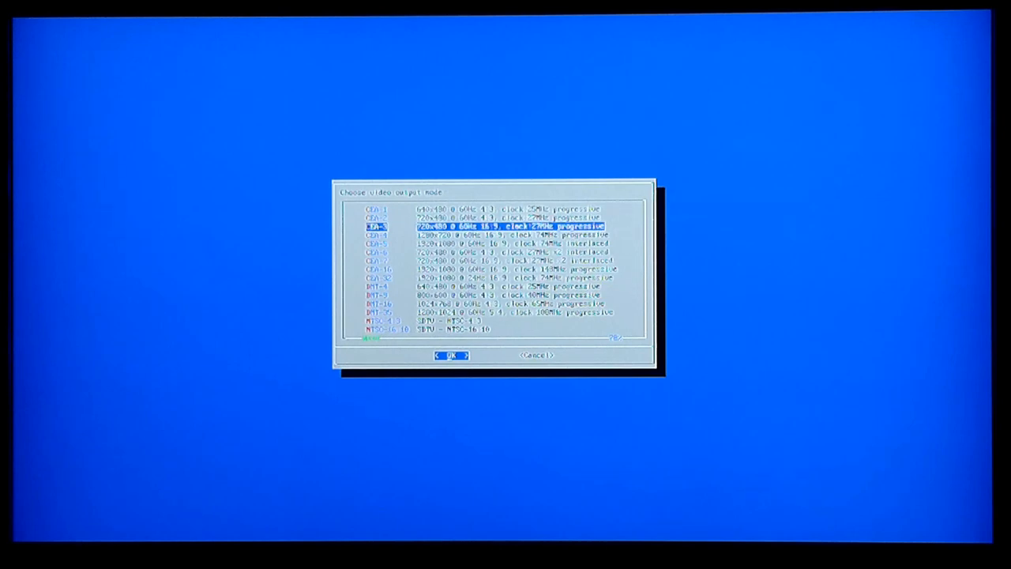
left_click(450, 354)
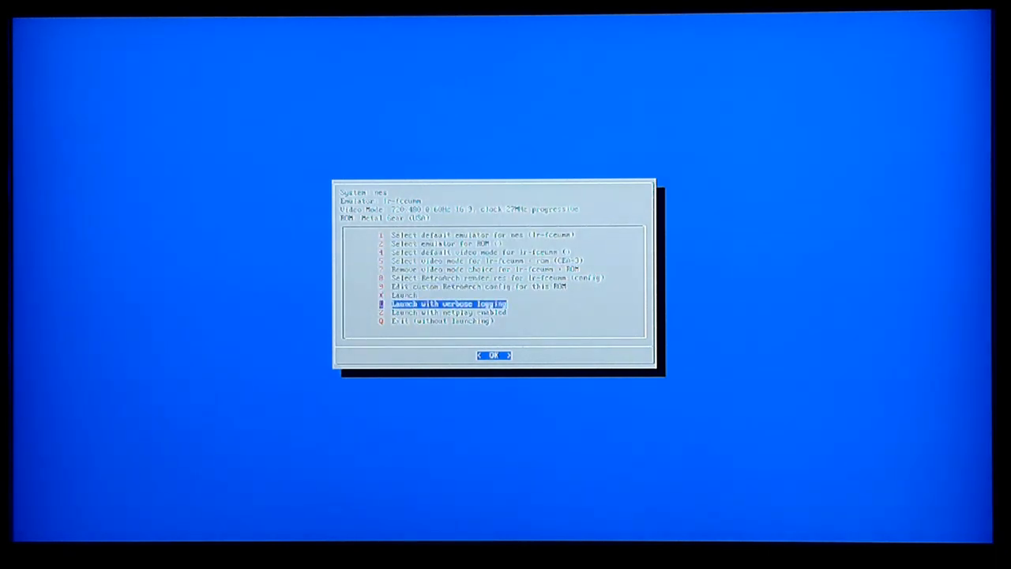
- Launch Metal Gear from the runcommand menu with the widescreen mode
key("Up")
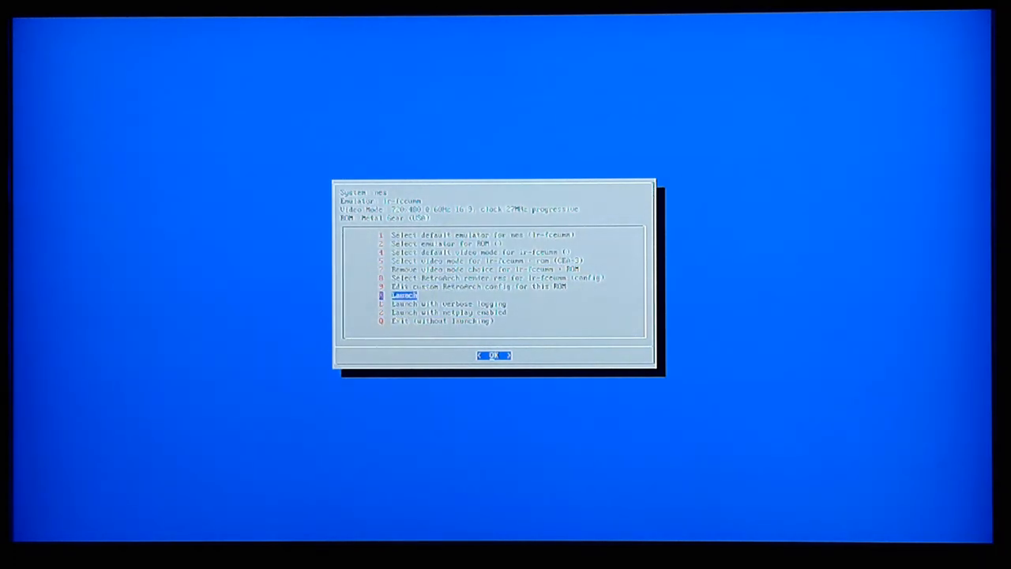
left_click(493, 354)
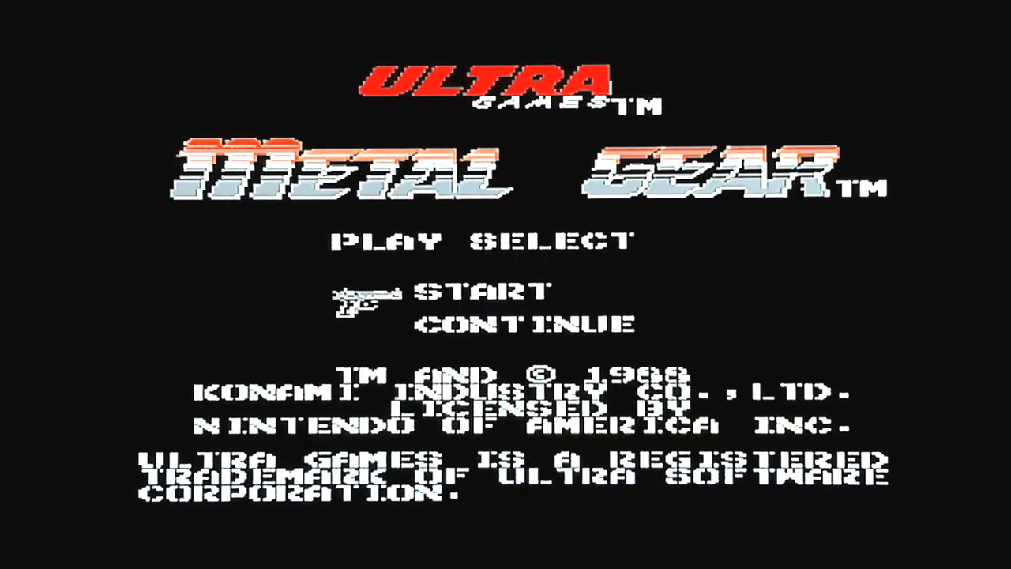
- Exit the running Metal Gear game with the hotkey to reach the runcommand menu
key("down")
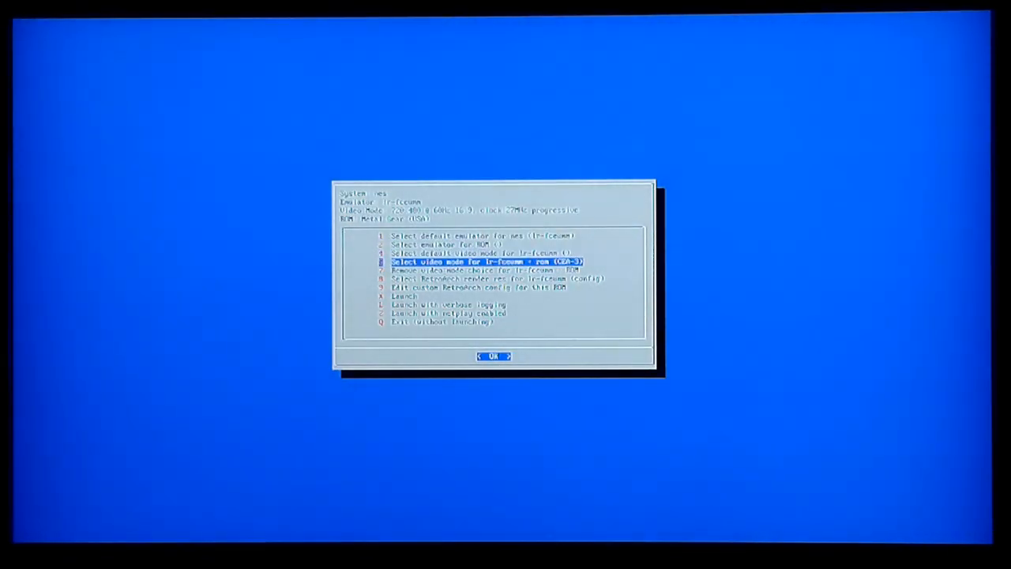
- Remove the video mode choice for lr-fceumm + rom and launch Metal Gear again
key("Down")
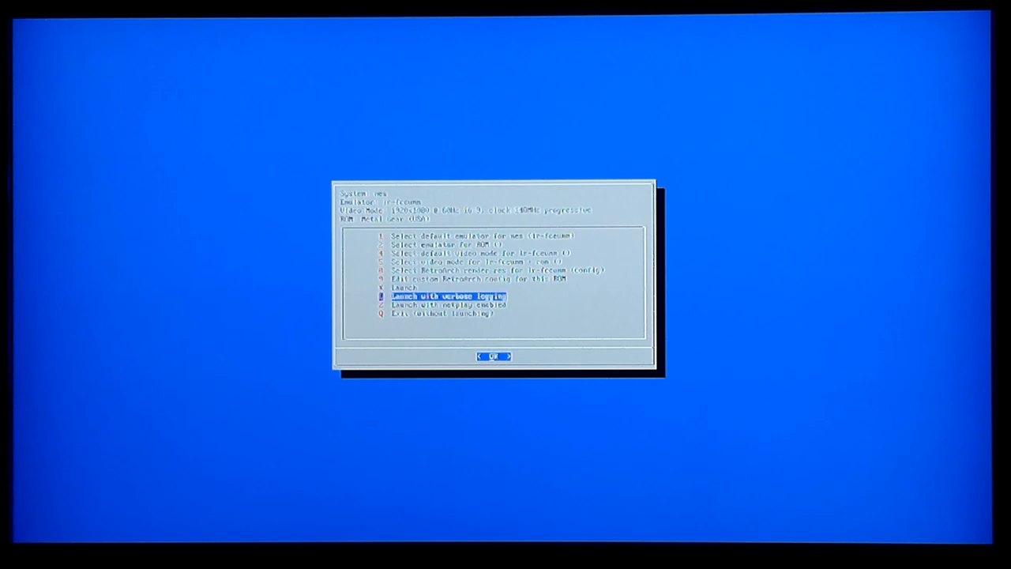
left_click(493, 357)
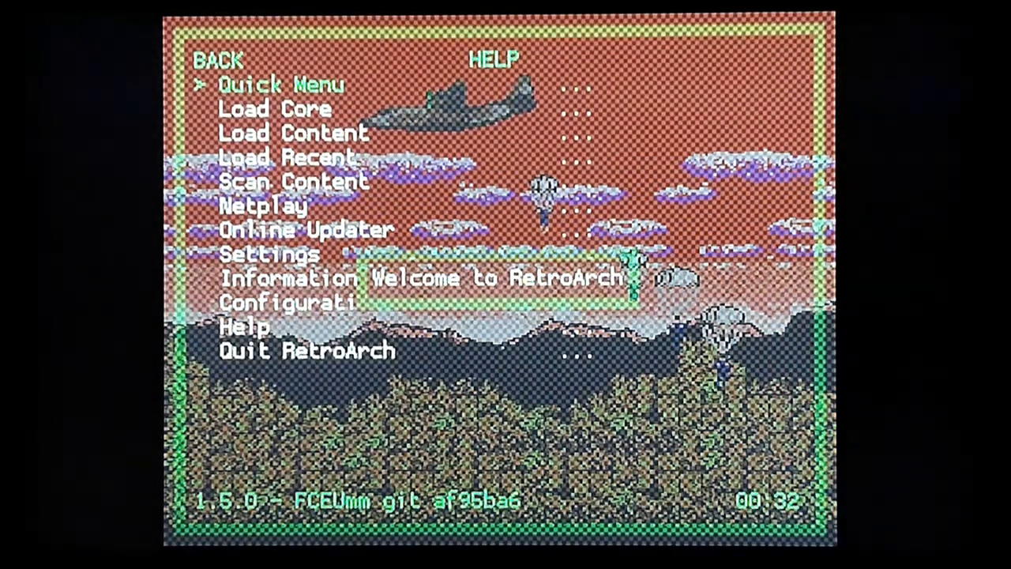
- Navigate the RetroArch main menu to Settings > Video
key("Down")
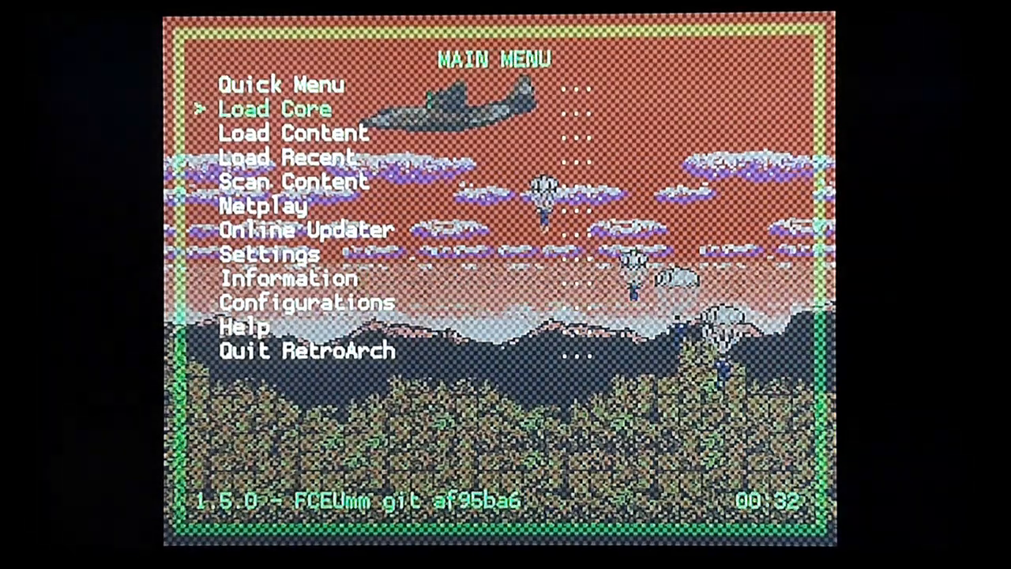
key("down")
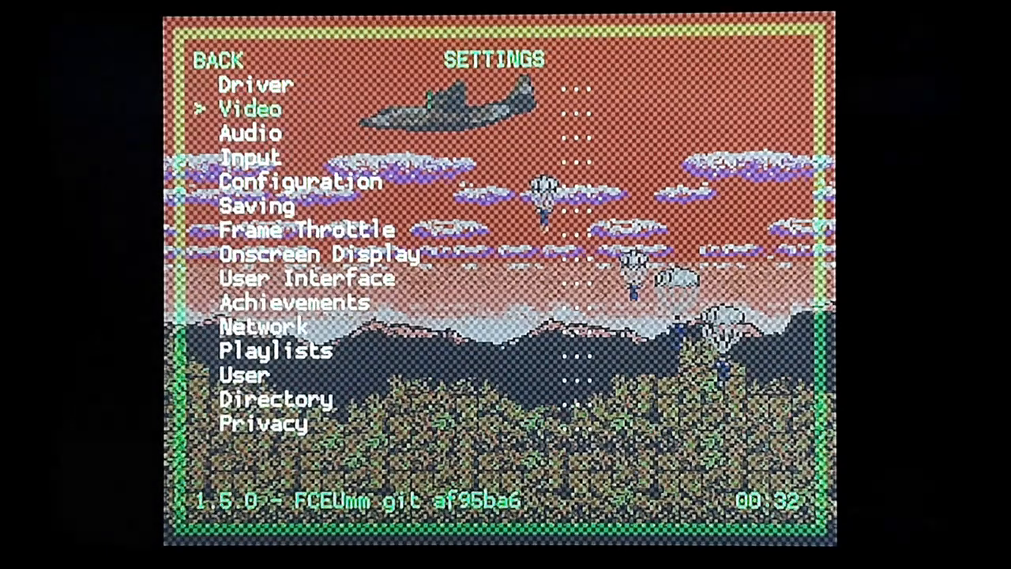
left_click(250, 108)
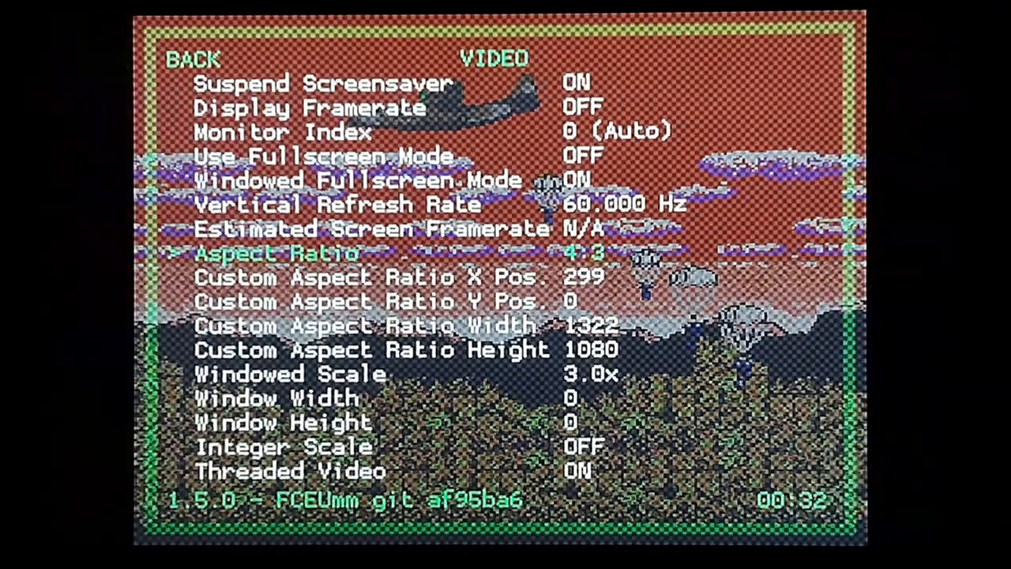
- Set RetroArch's Aspect Ratio to 16:9, then back out and quit to the NES list
key("Right")
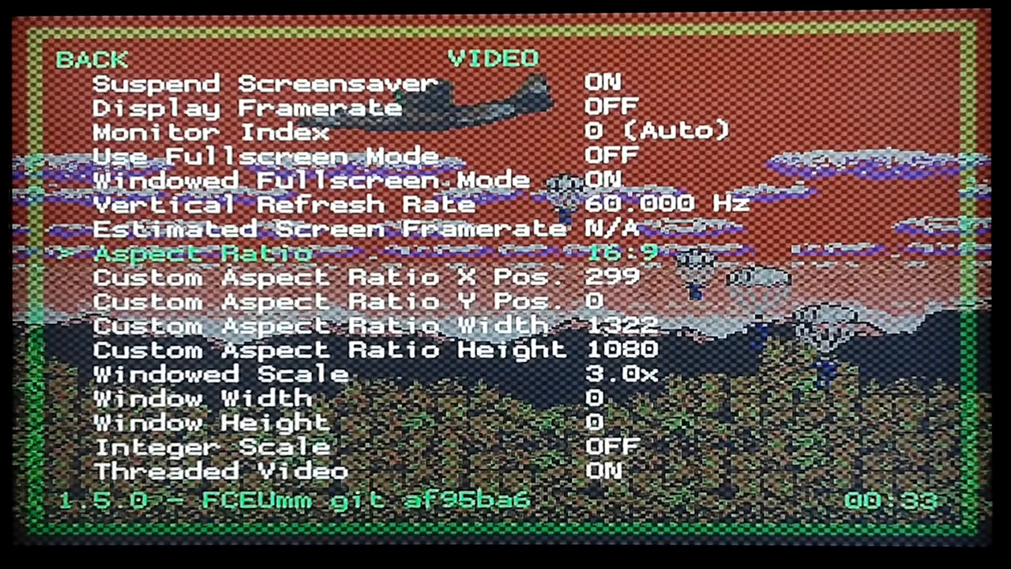
key("Right")
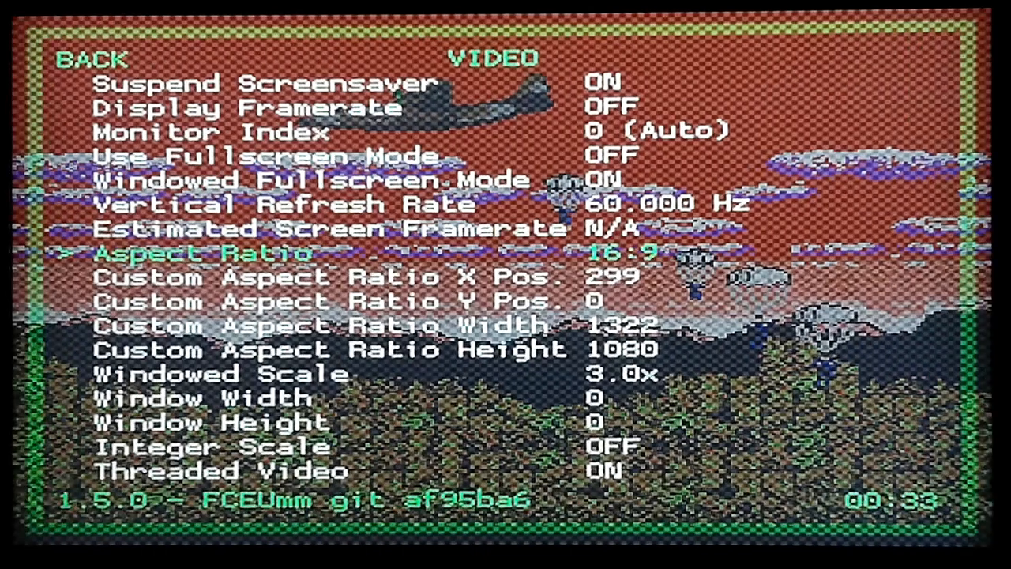
key("Down")
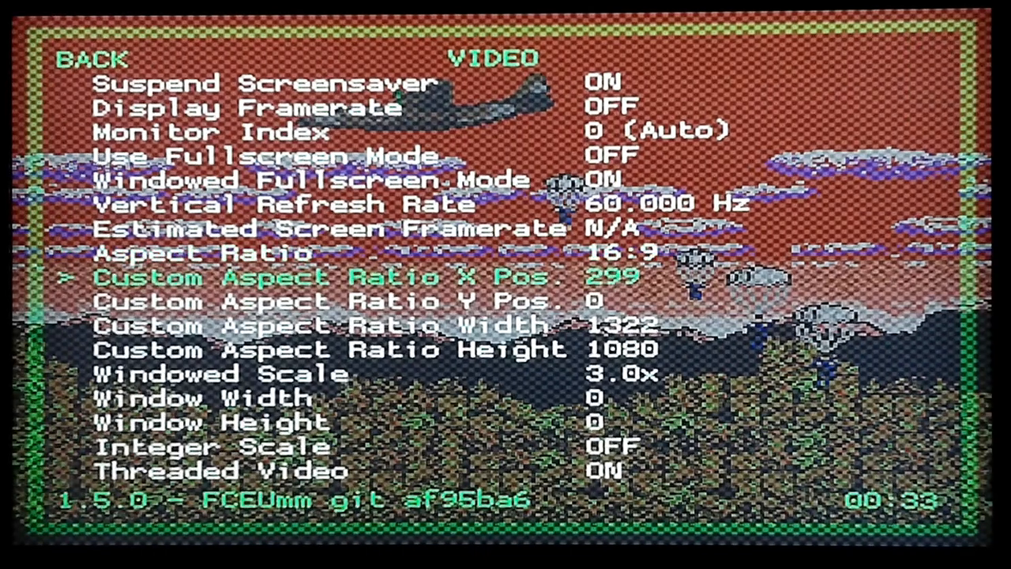
key("up")
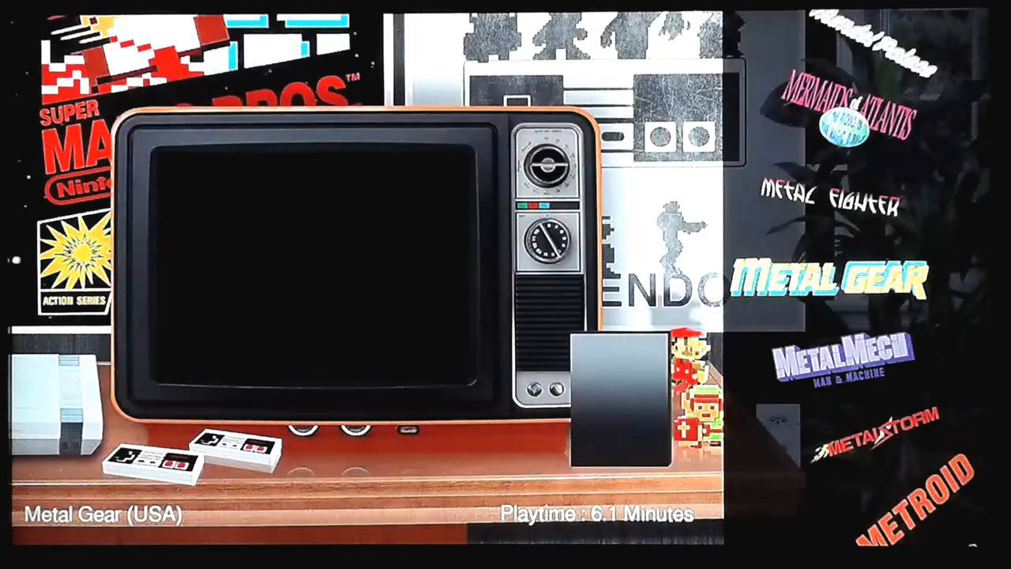
- Scroll the NES list down past Metroid and Millipede to Mission Cobra
scroll("down", 3)
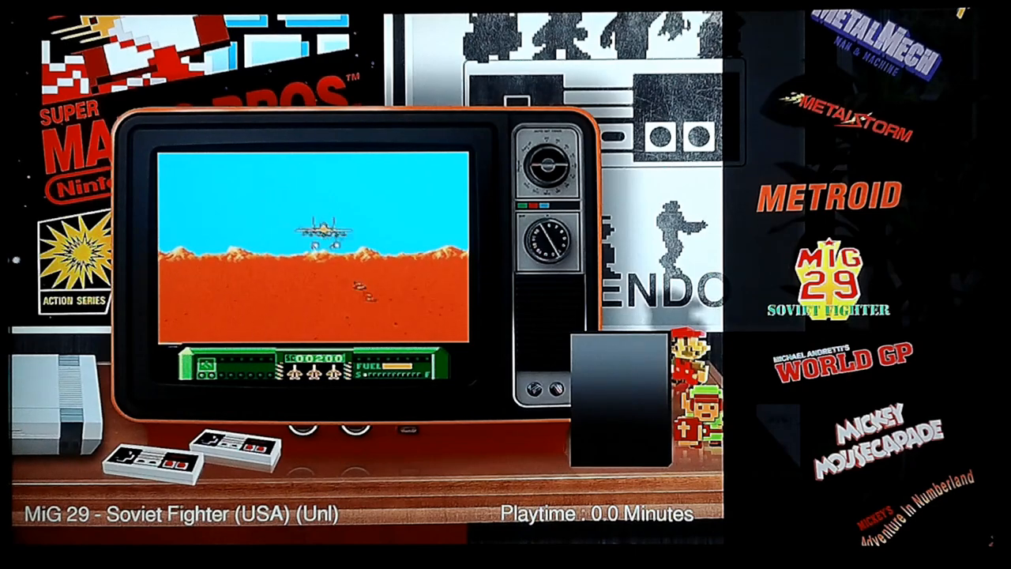
scroll("down", 3)
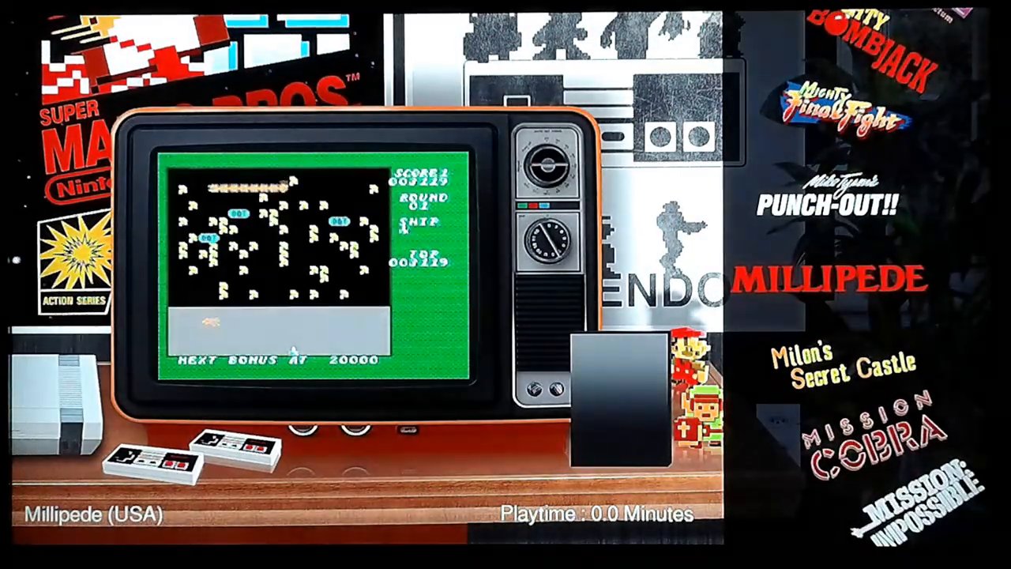
scroll("down", 3)
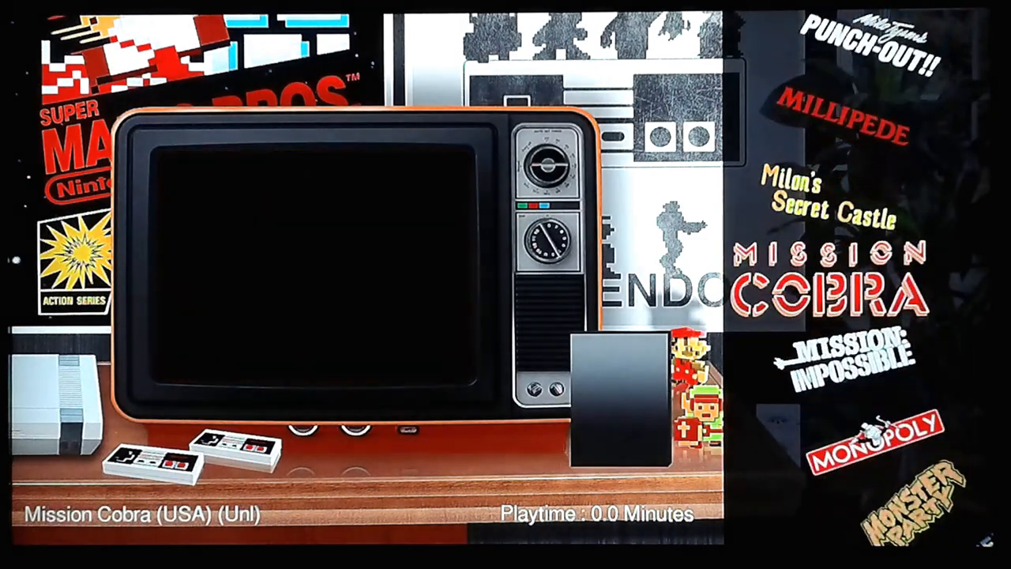